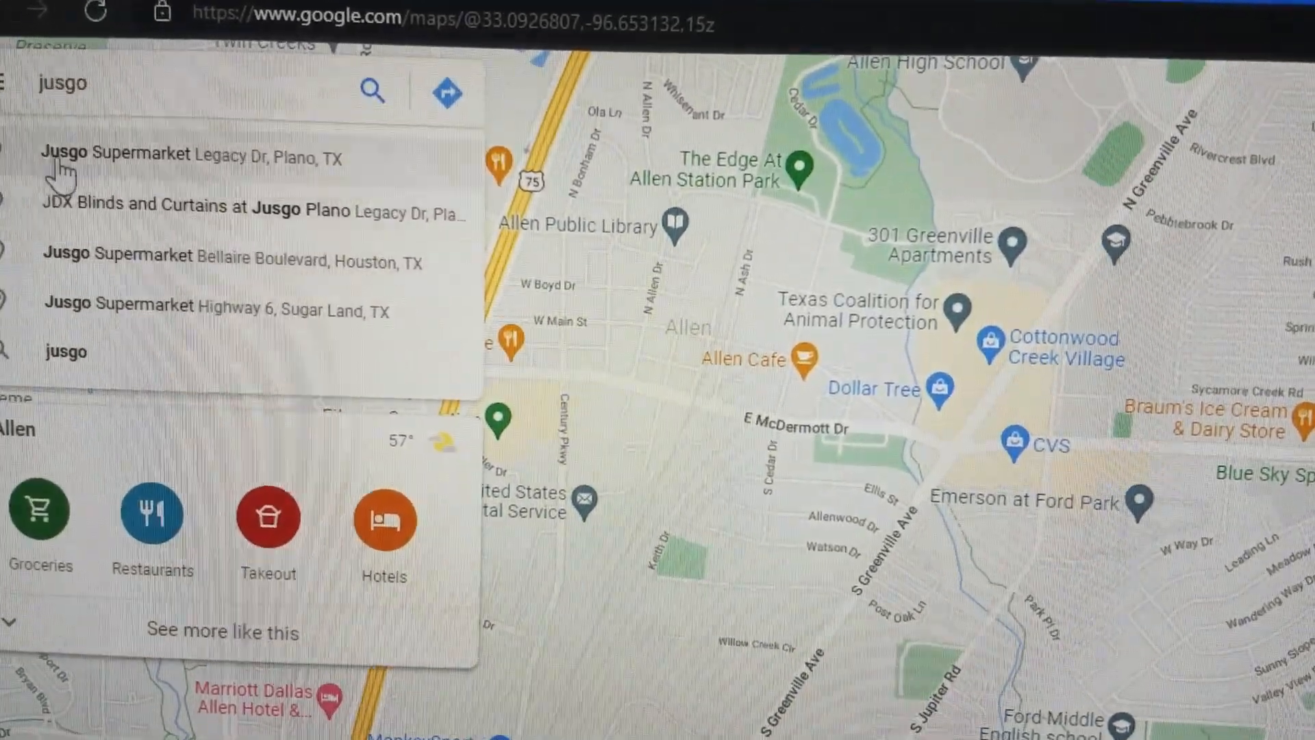
Show Jusgo Supermarket on Legacy Dr, Plano in satellite imagery.
left_click(114, 152)
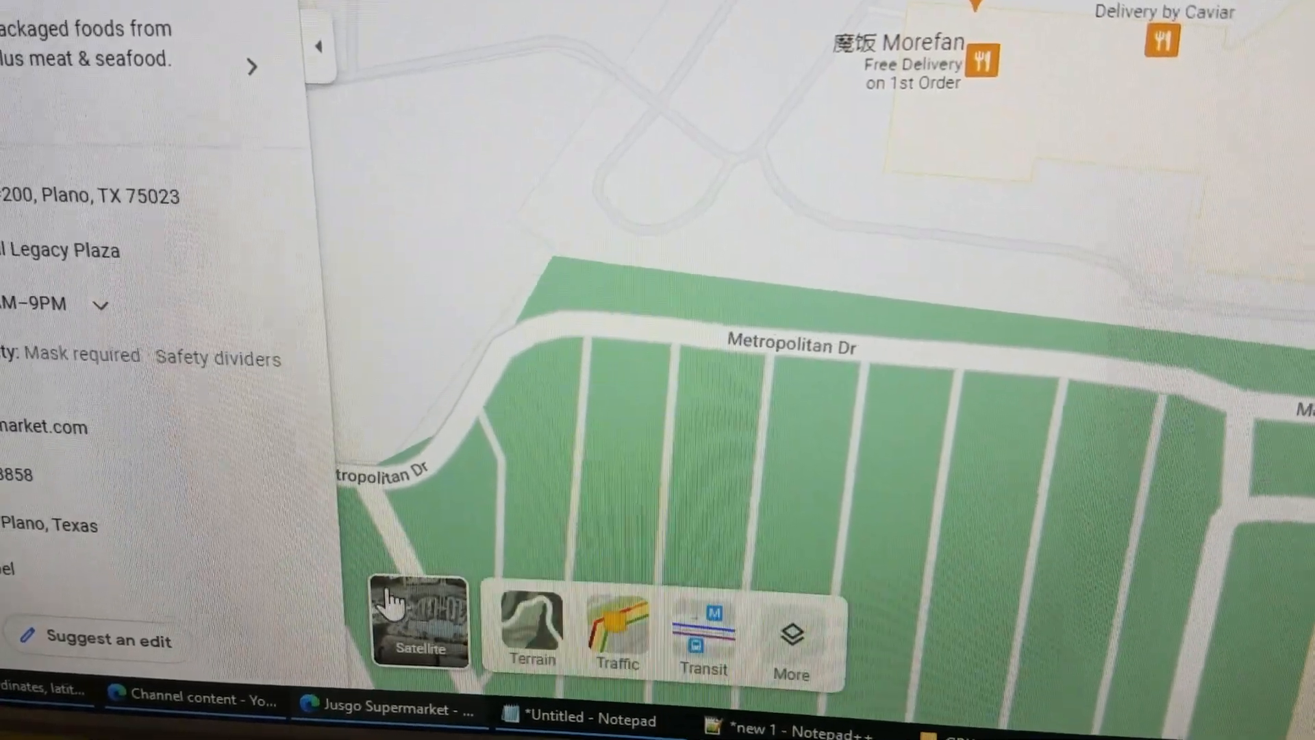
left_click(419, 624)
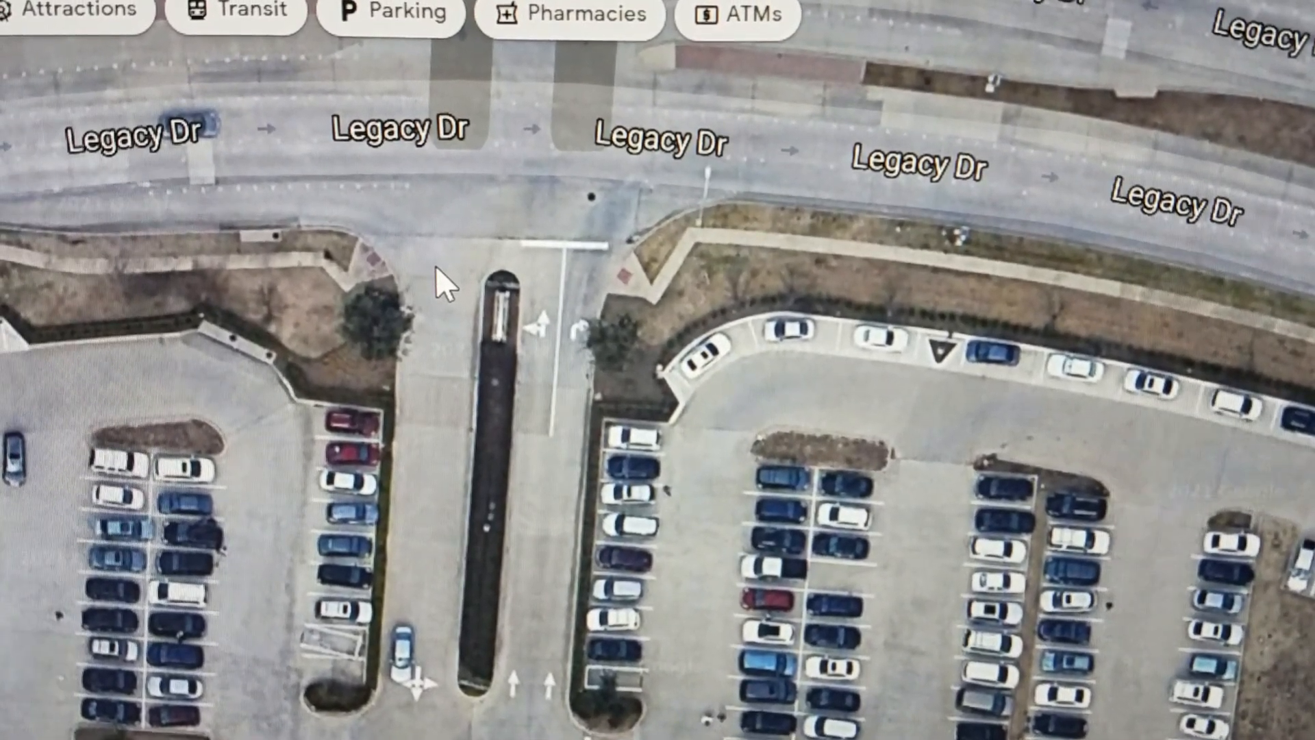
Retrieve the latitude/longitude of the spot by the Legacy Dr entrance.
right_click(442, 289)
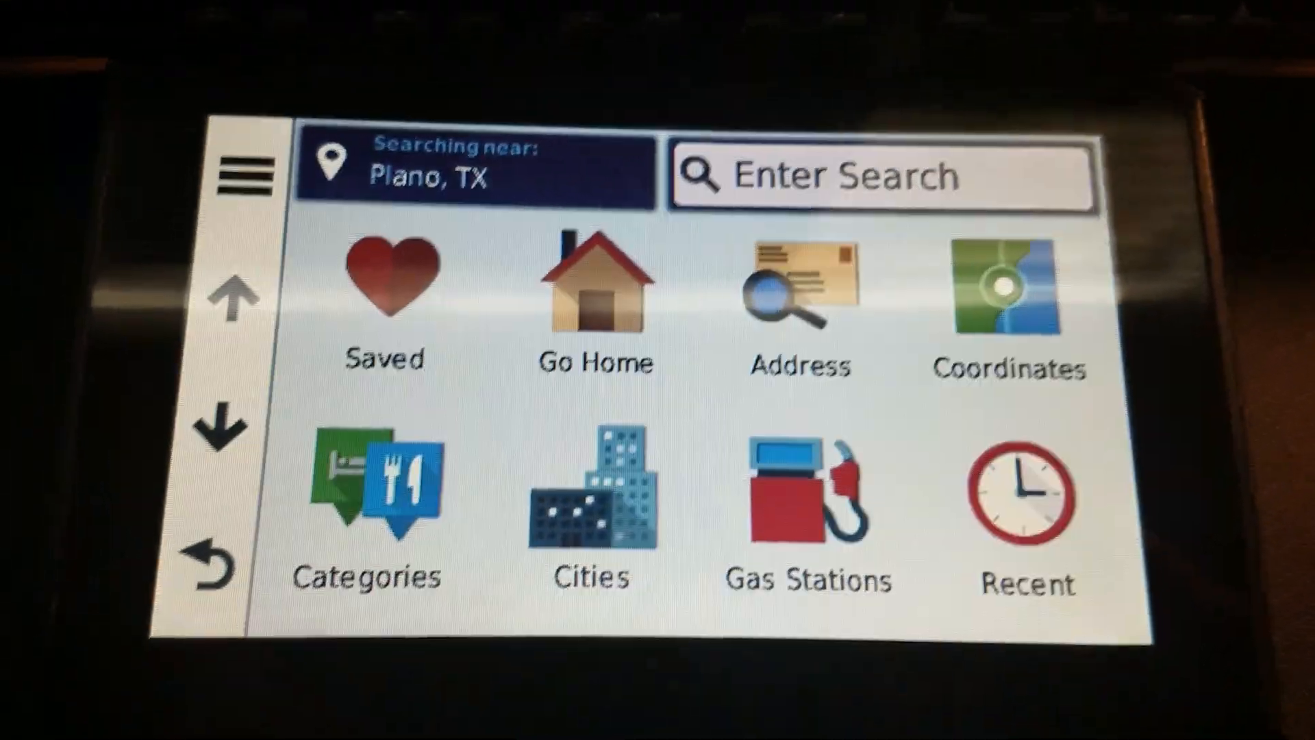
Find the saved Home place, delete it and acknowledge the no-data notice.
left_click(595, 302)
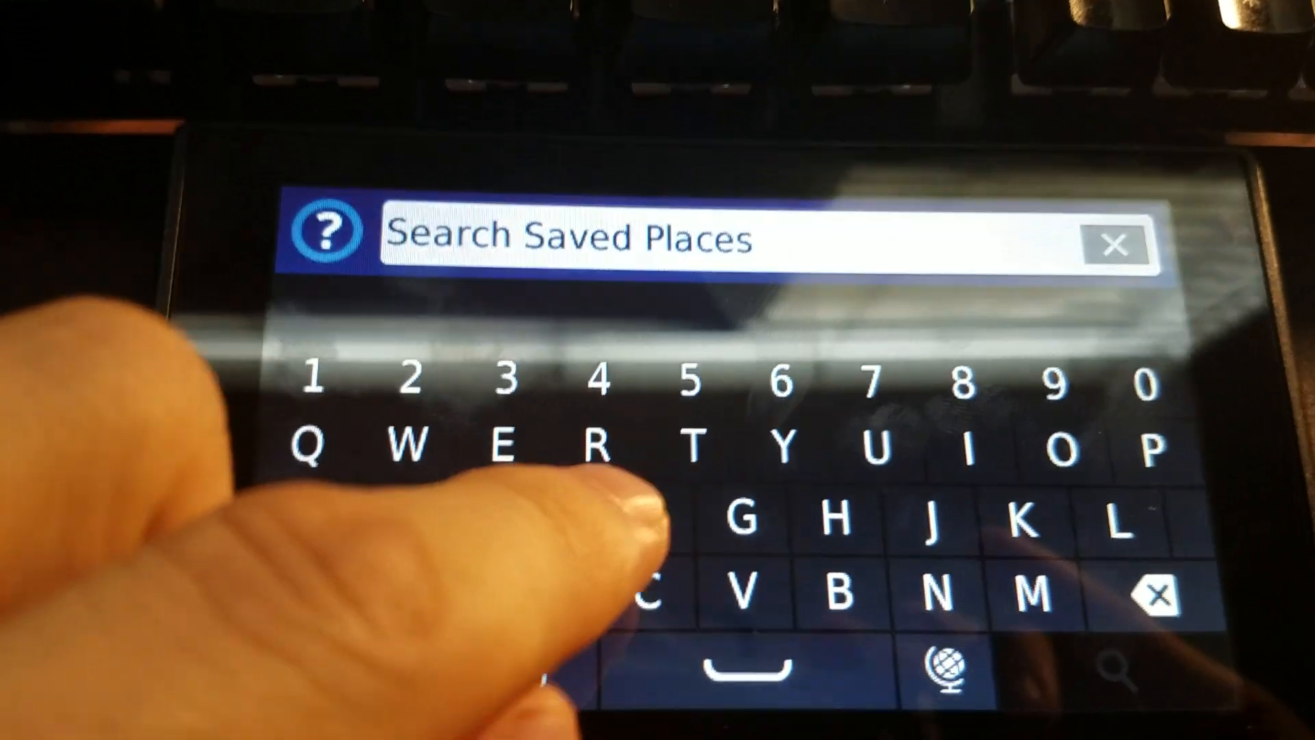
type("Home")
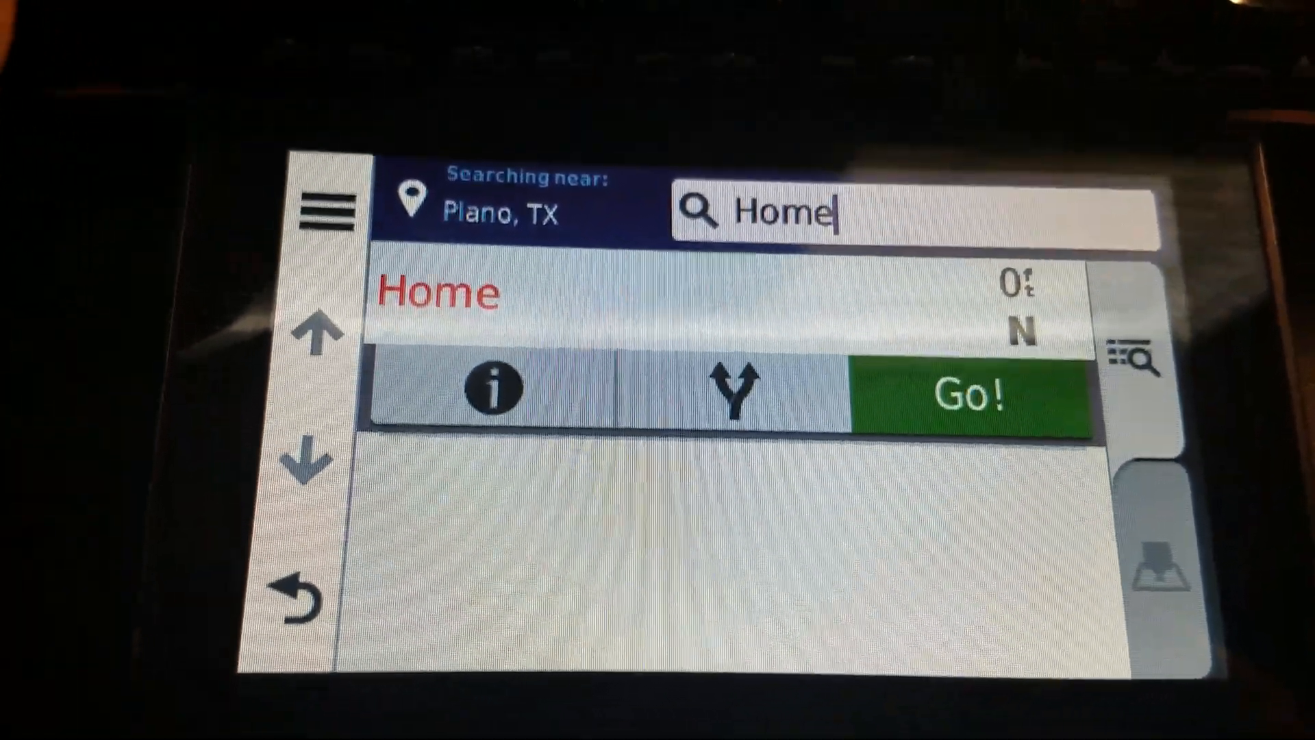
left_click(444, 292)
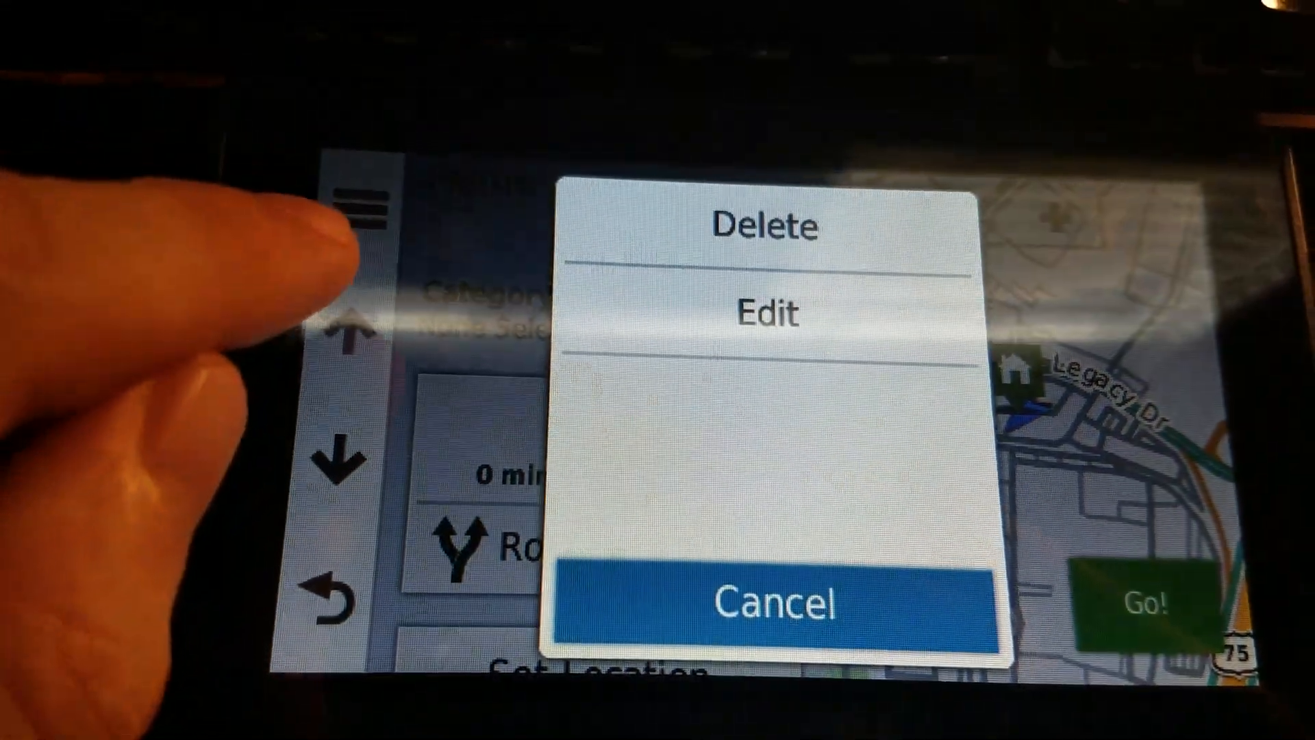
left_click(763, 226)
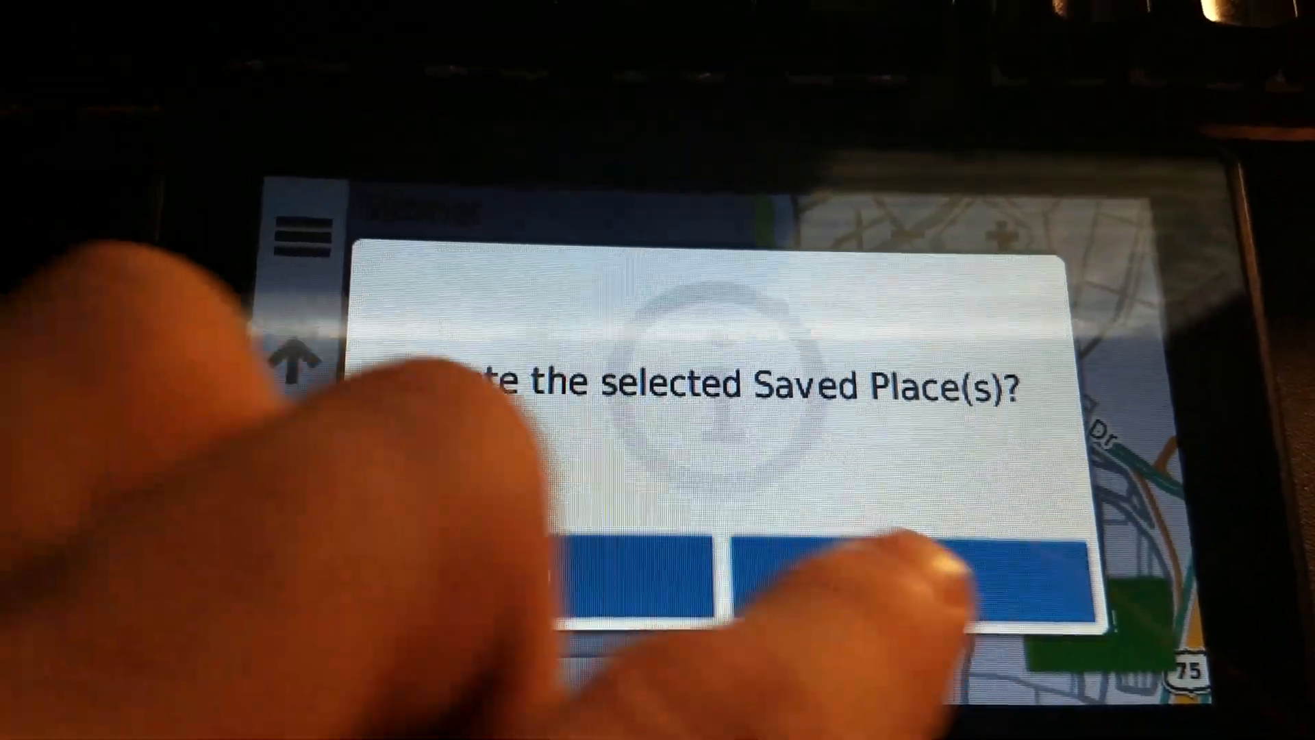
left_click(905, 570)
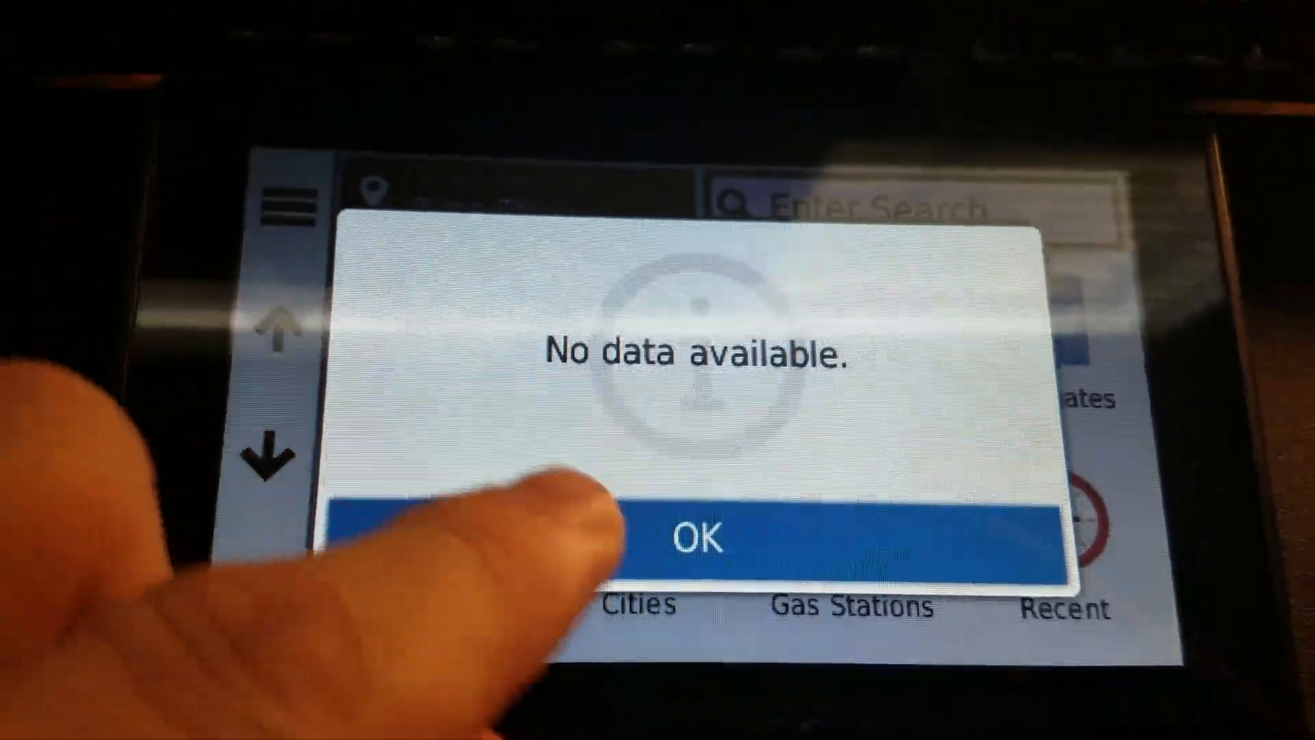
left_click(700, 537)
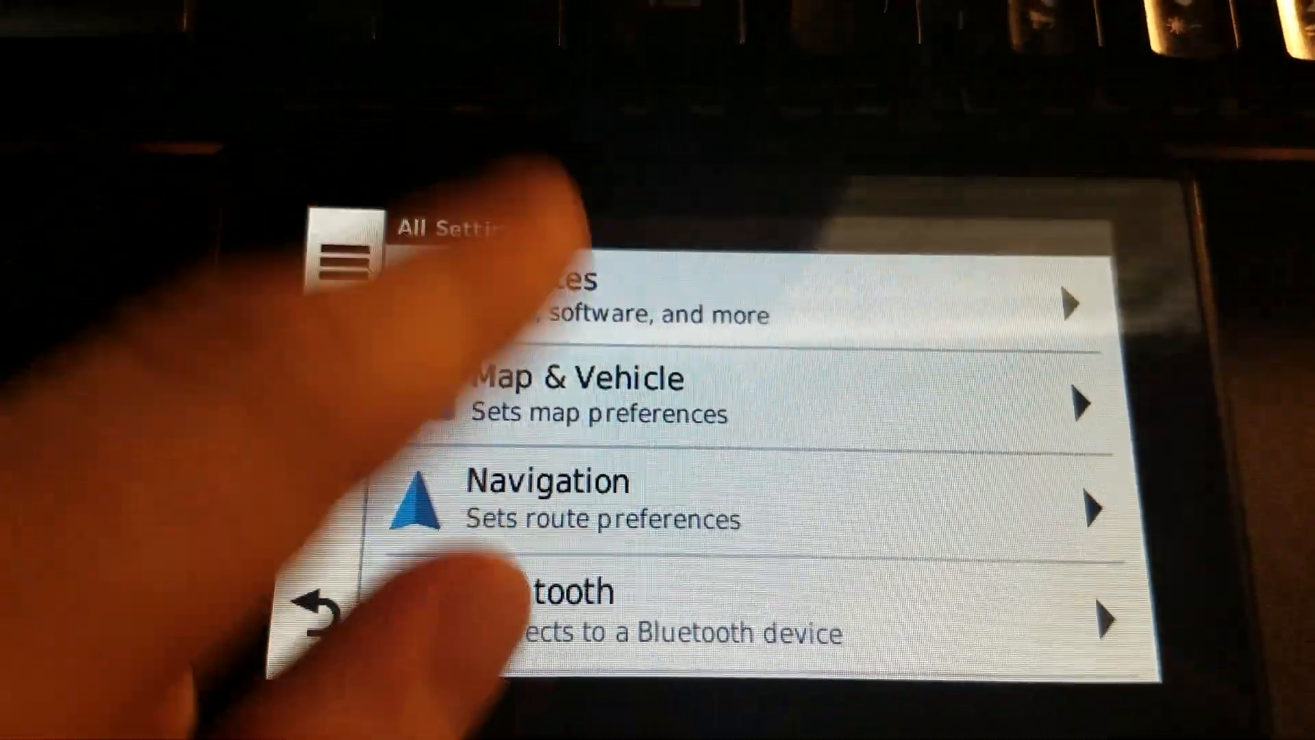
Enable GPS Simulator in the navigation settings and leave them.
scroll("down", 3)
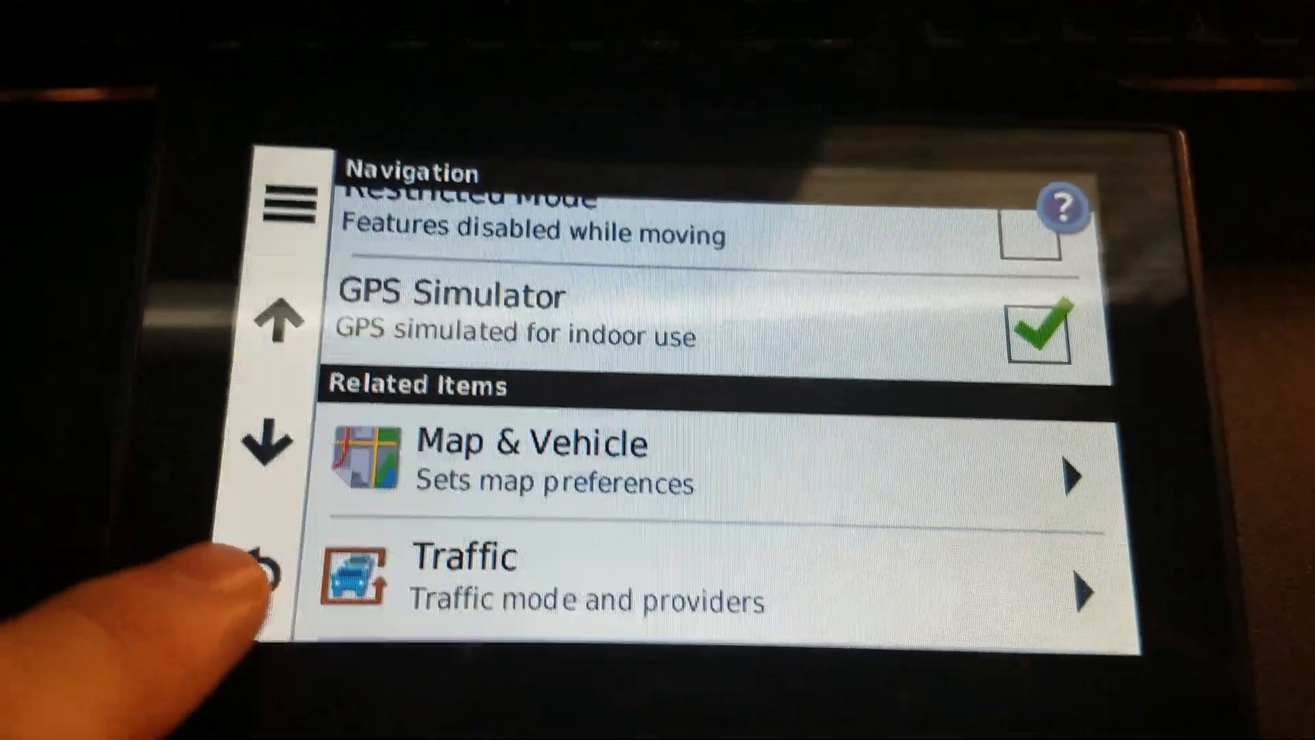
left_click(272, 570)
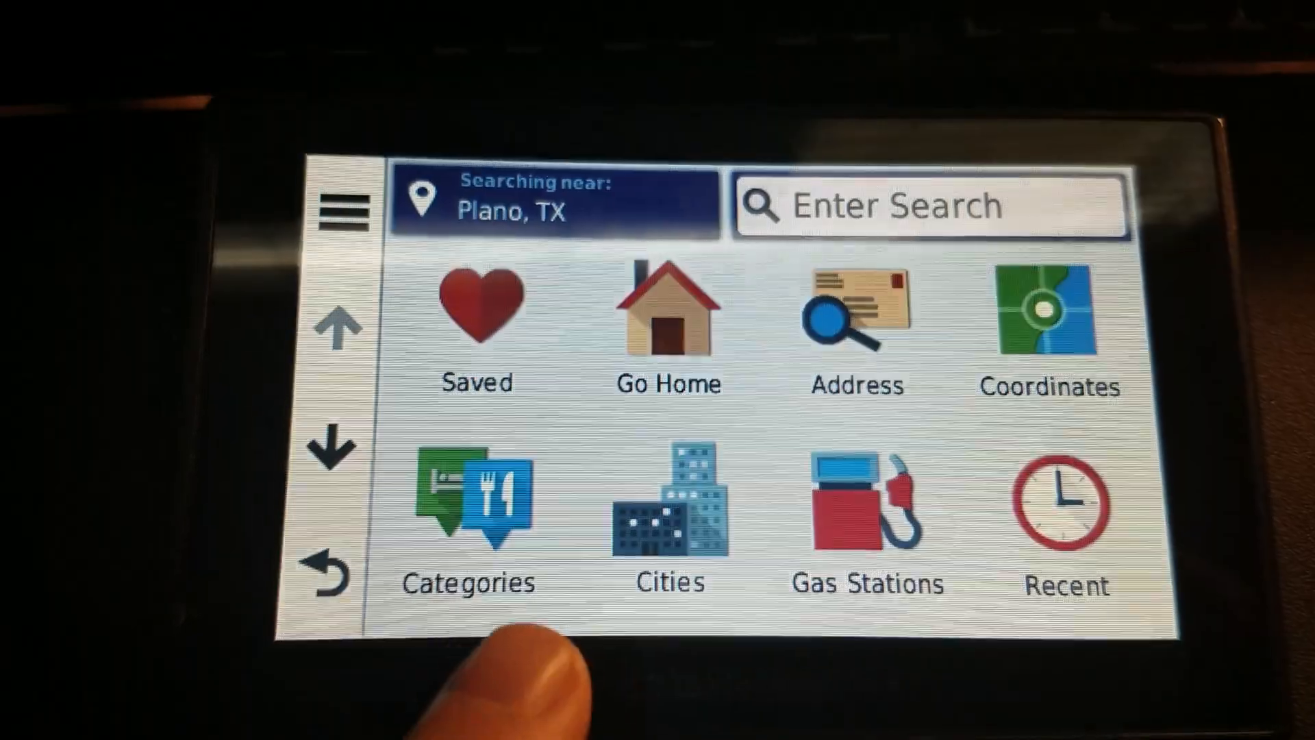
Choose Coordinates from the Categories list of search types.
left_click(470, 503)
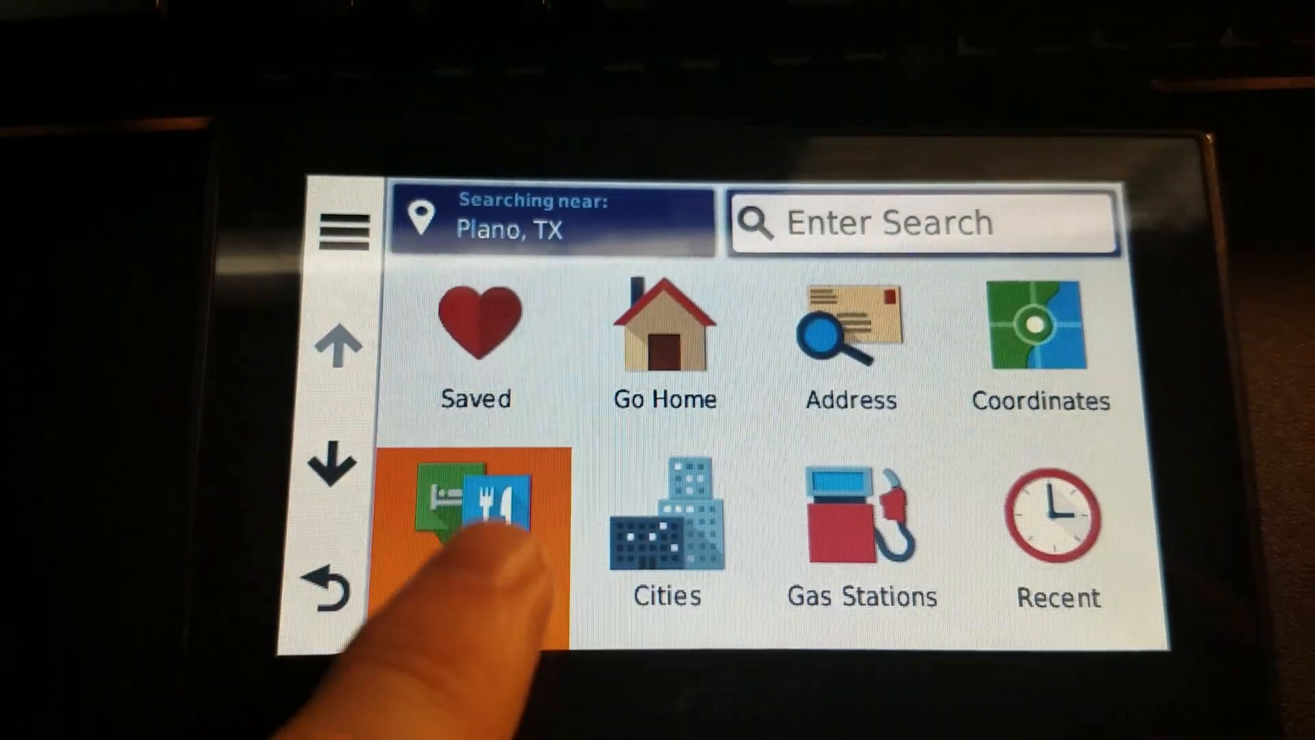
left_click(475, 511)
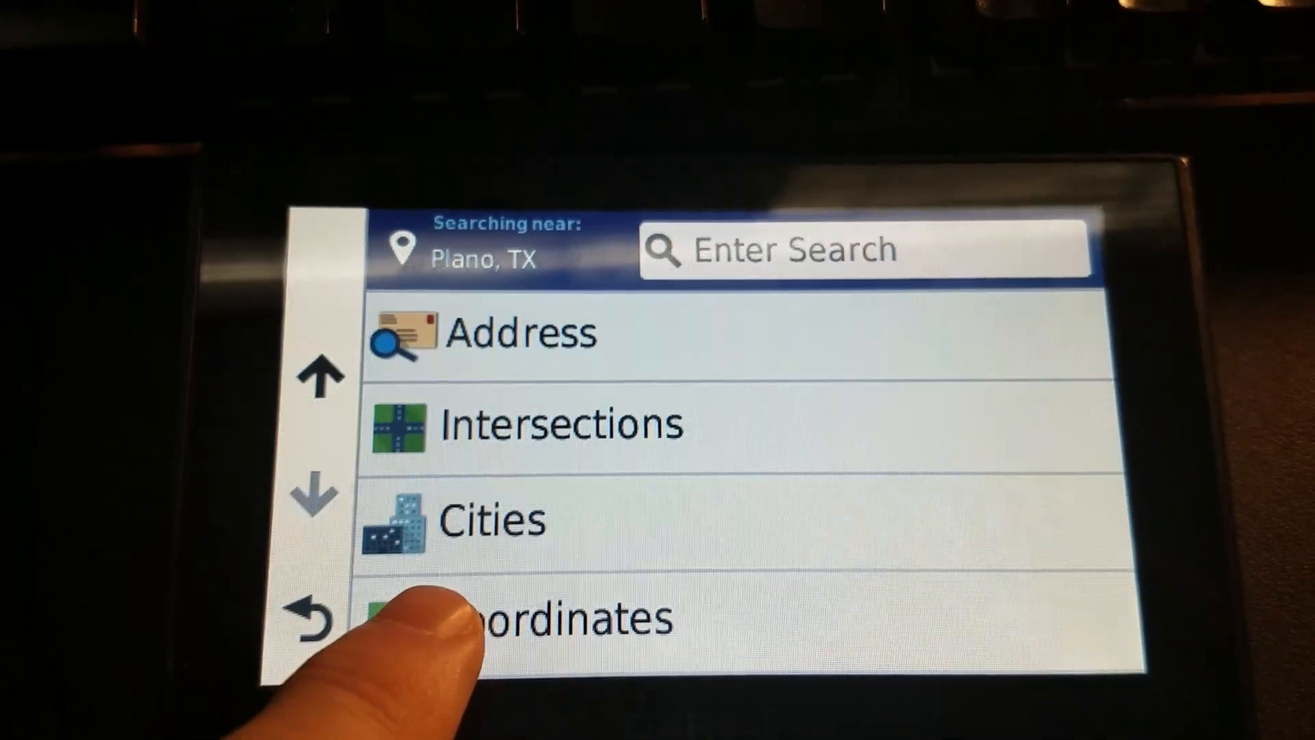
left_click(545, 617)
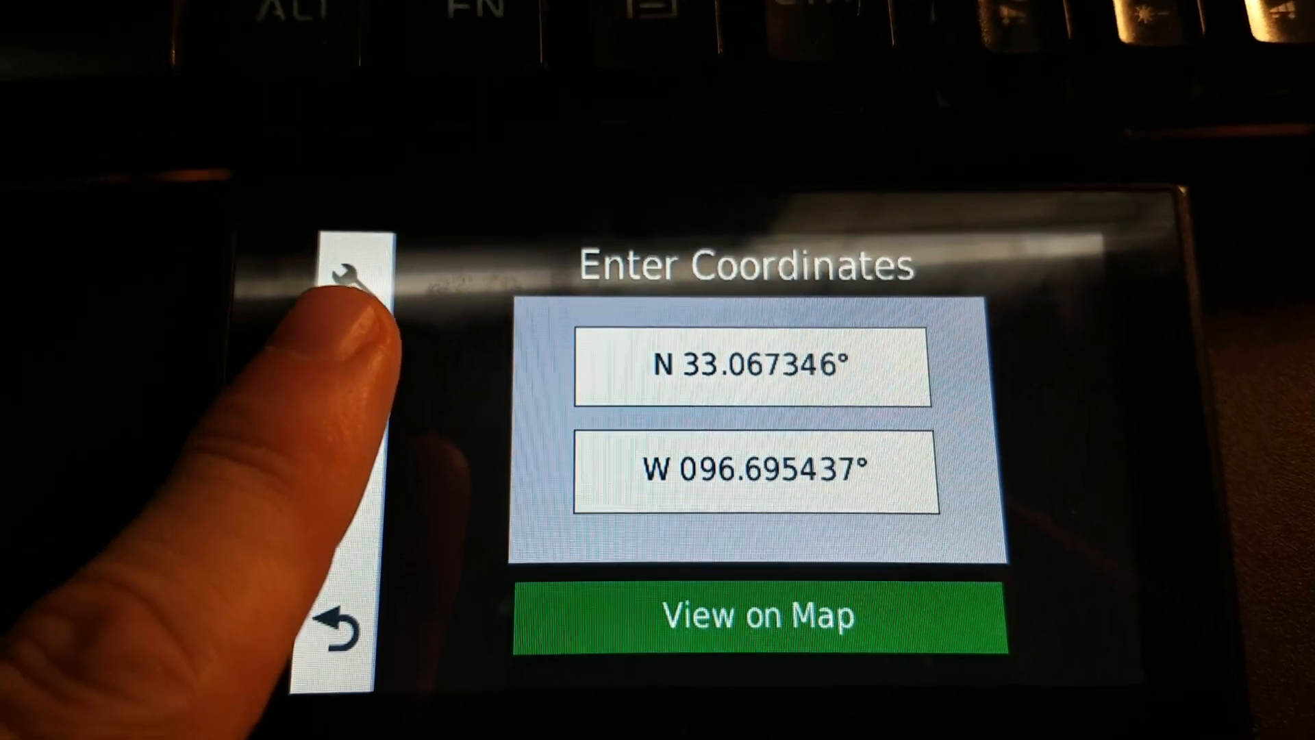
left_click(351, 272)
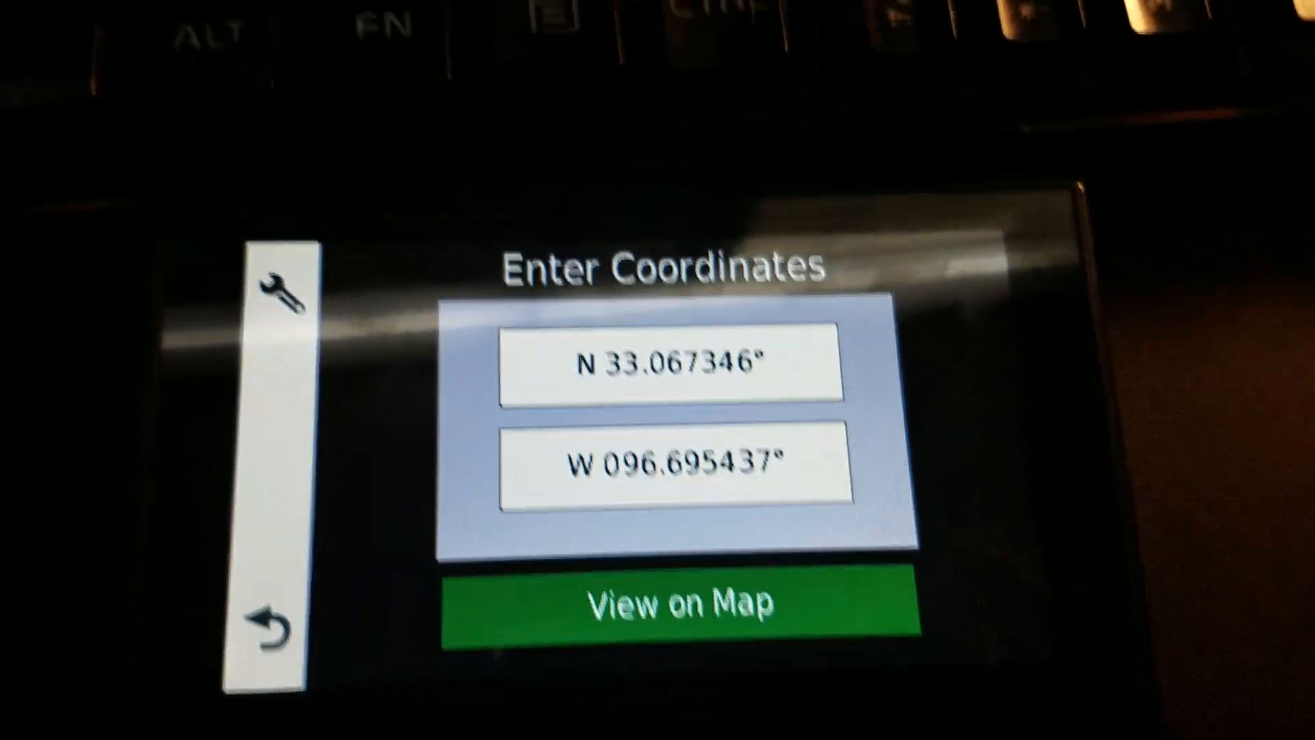
left_click(680, 604)
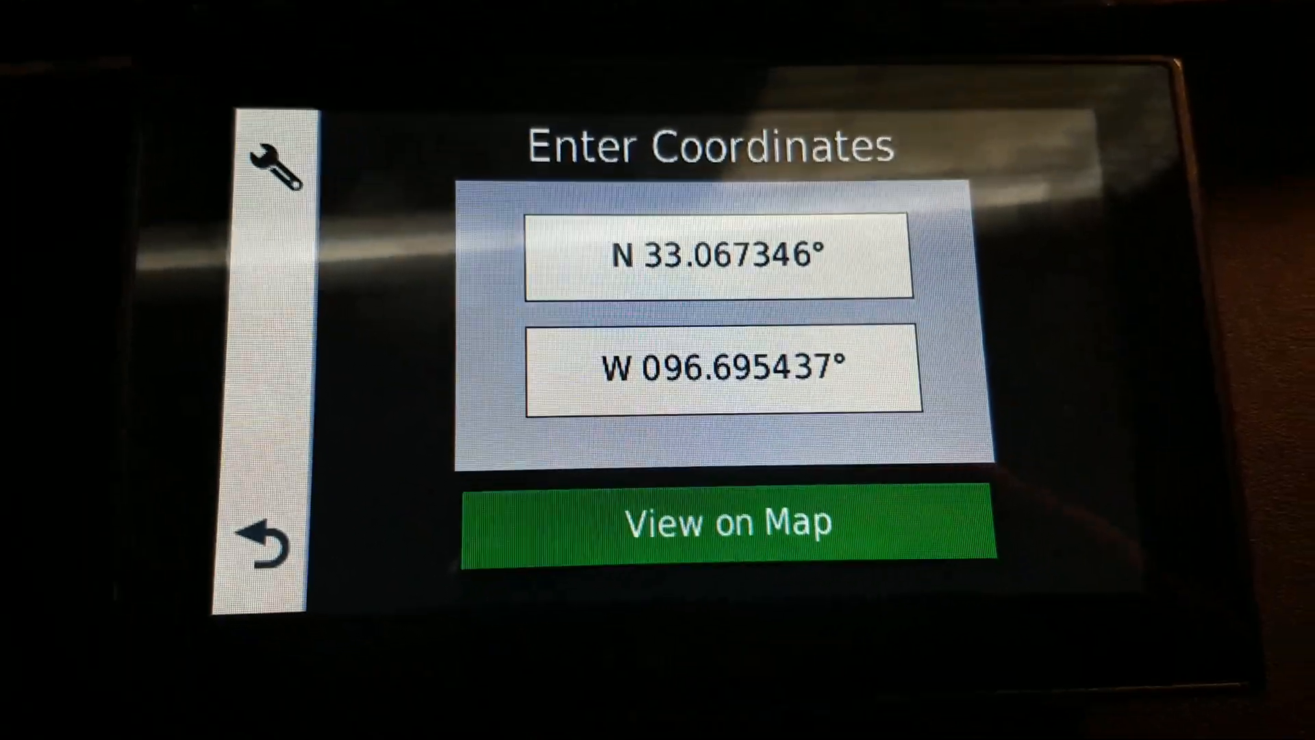
left_click(726, 529)
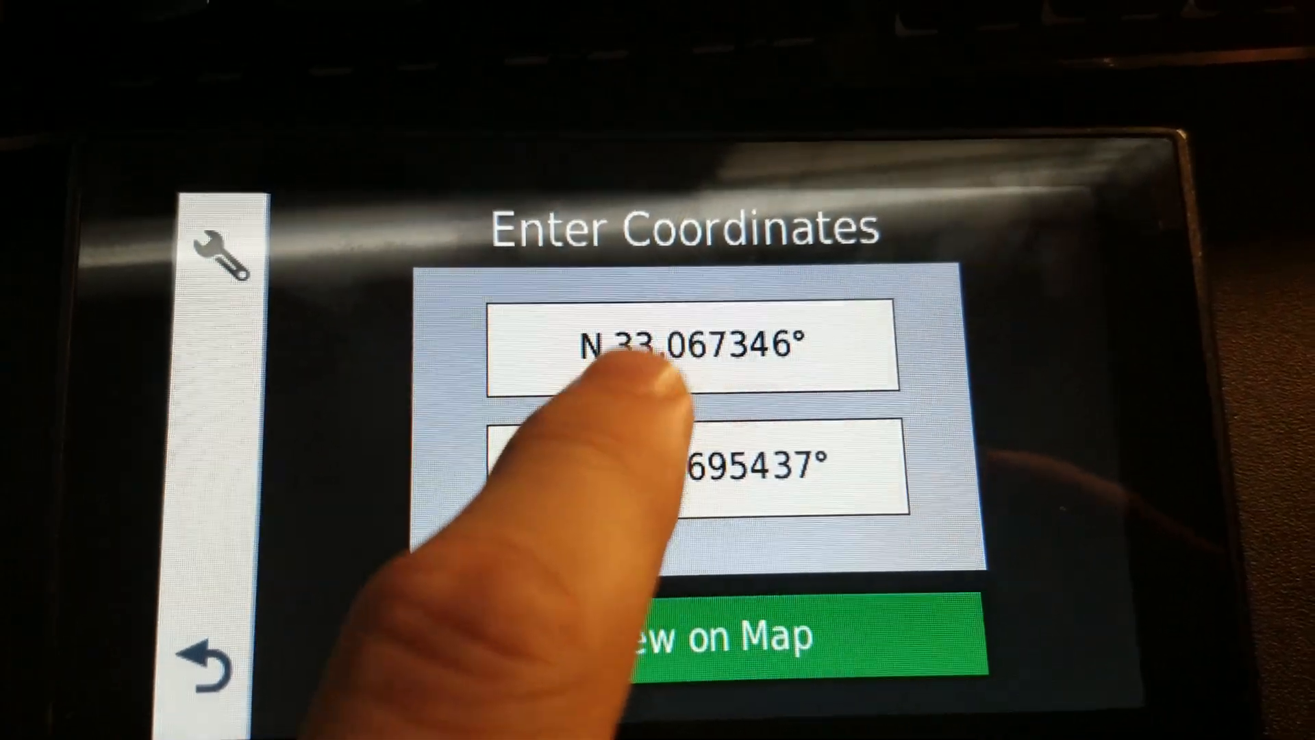
Enter latitude N 33.068150° and move on to the longitude W 096.695410°.
left_click(696, 343)
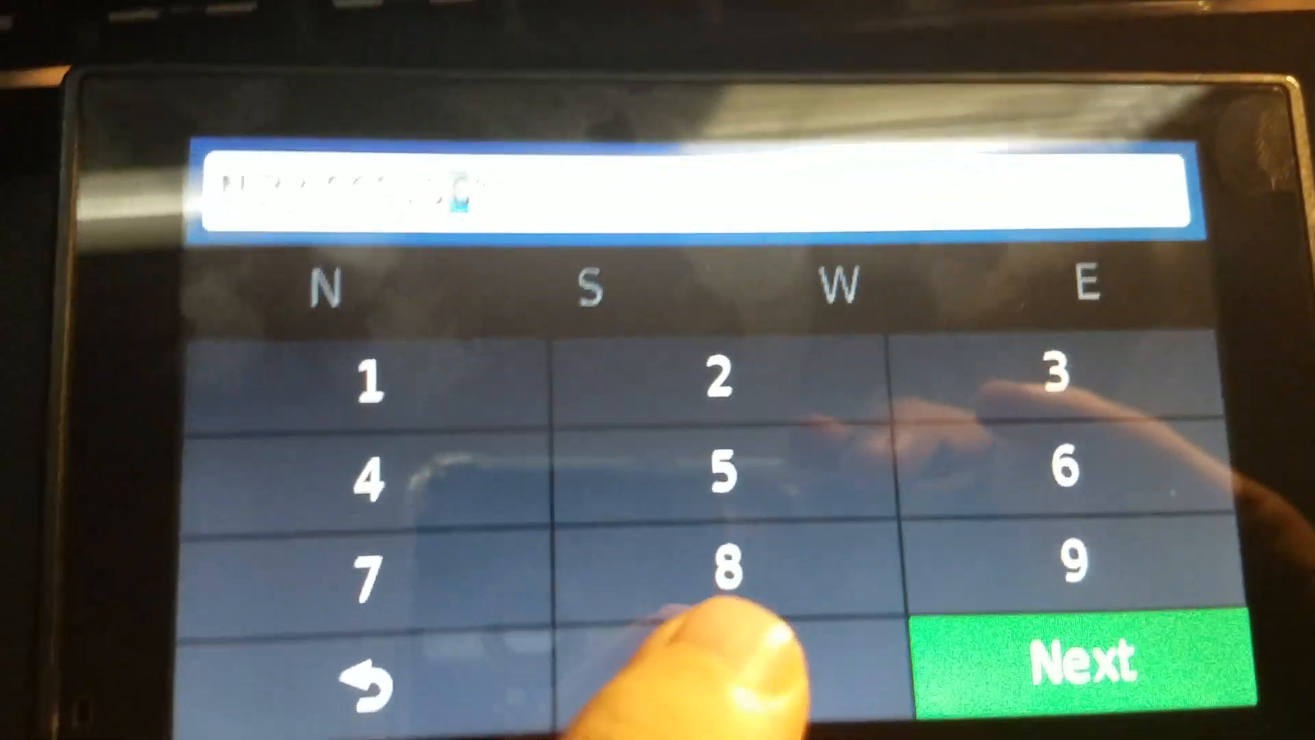
left_click(726, 696)
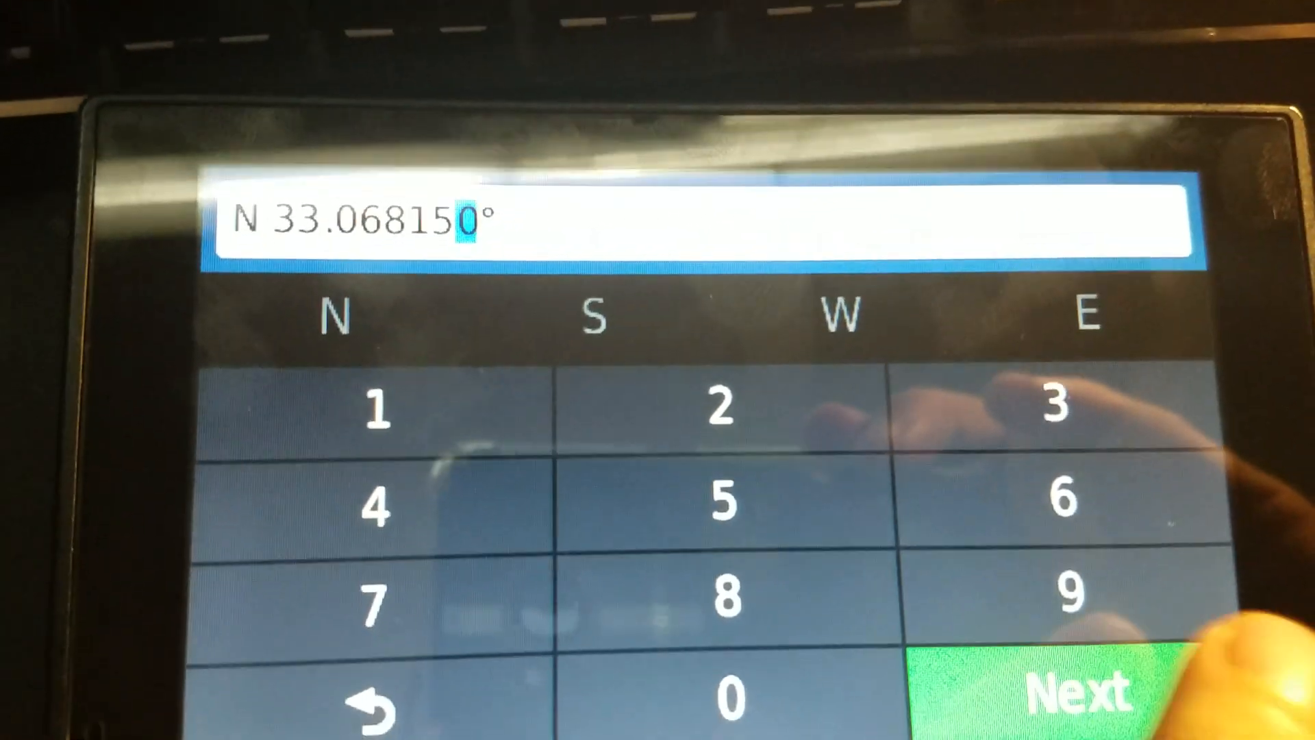
left_click(845, 315)
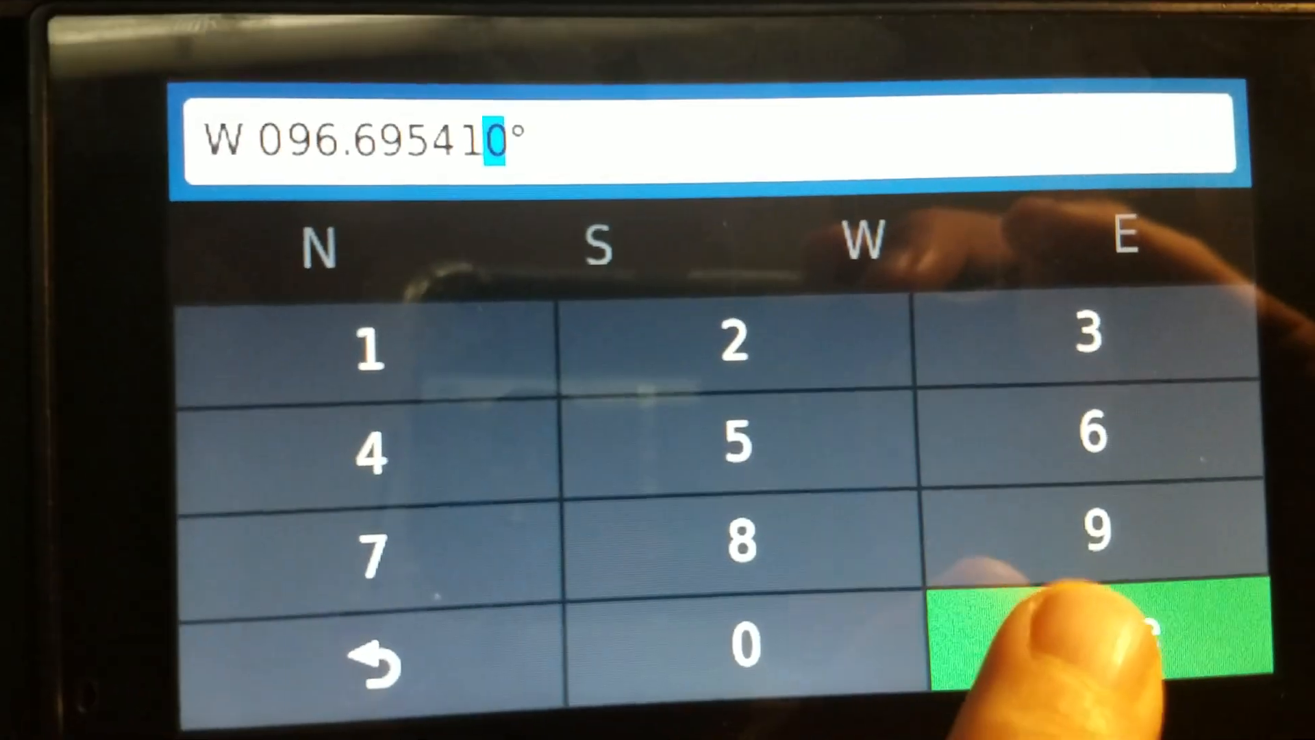
Accept the longitude and return to the Where To? menu near Plano, TX.
left_click(1115, 637)
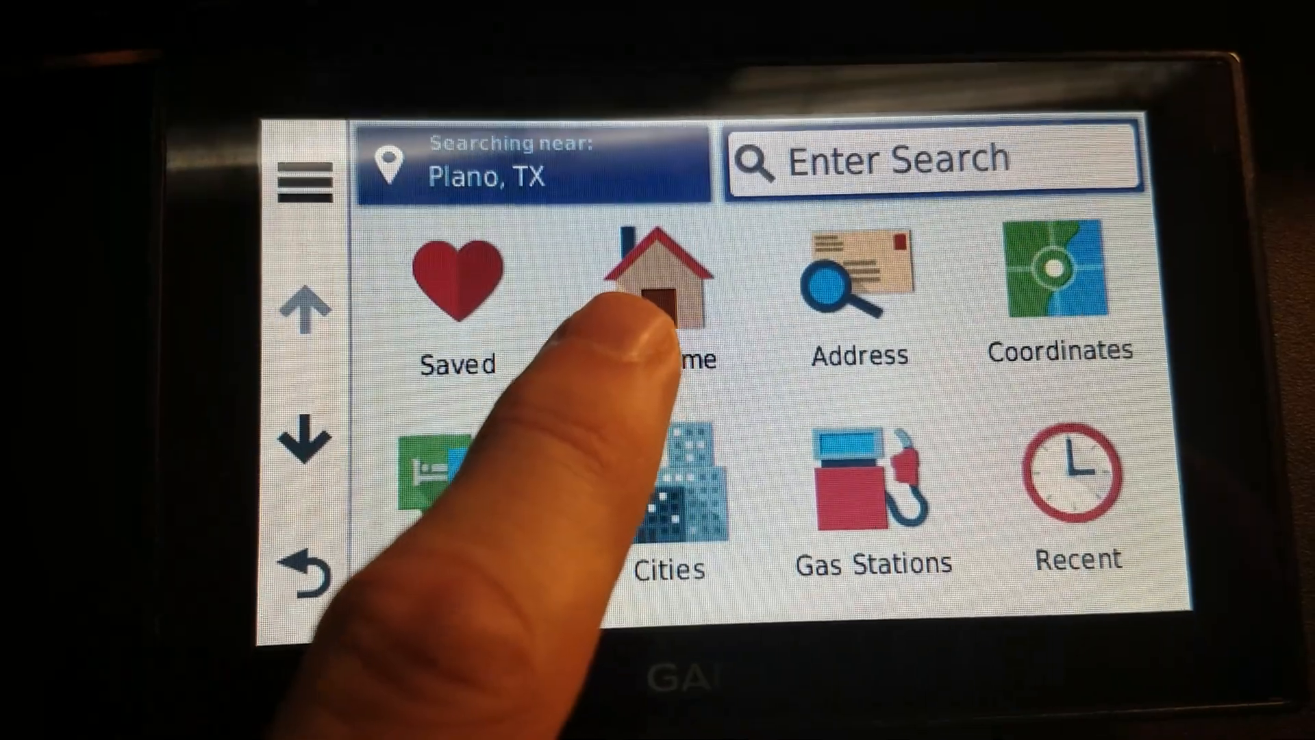
Set Home to the current location, view its house icon on the map and go back.
left_click(663, 293)
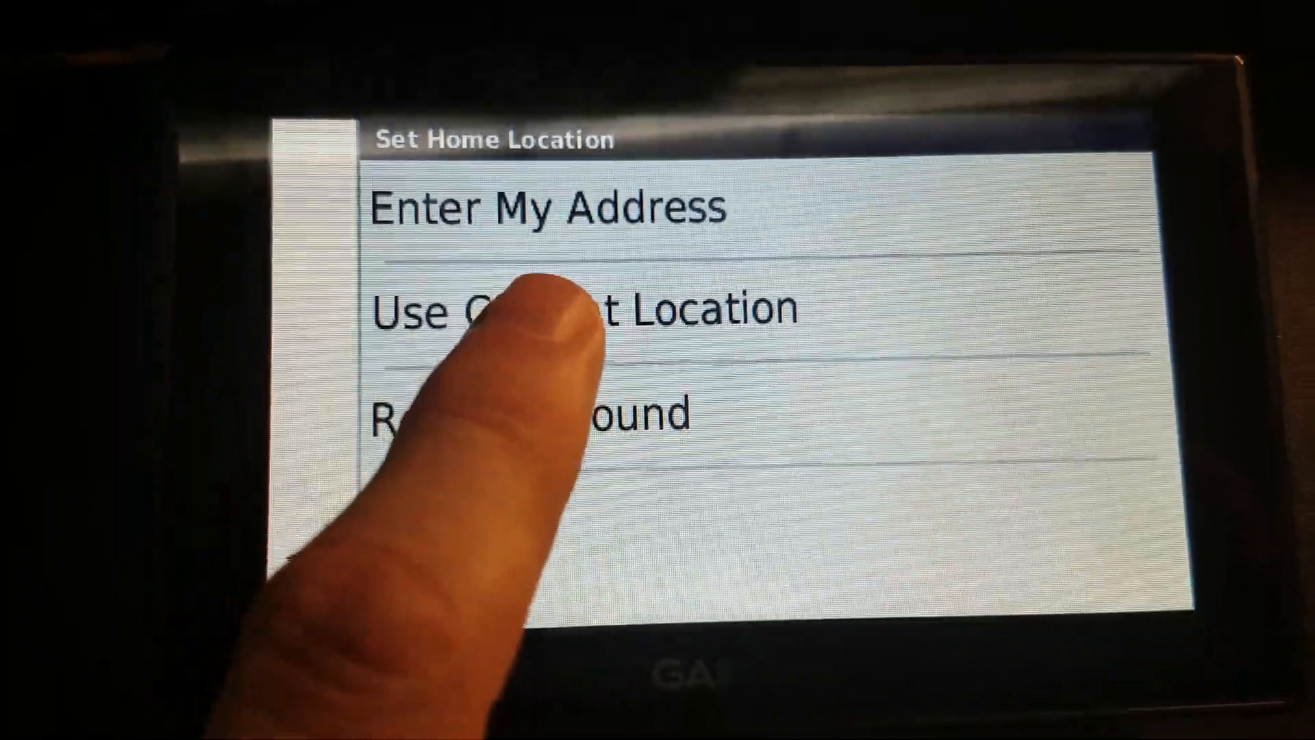
left_click(587, 308)
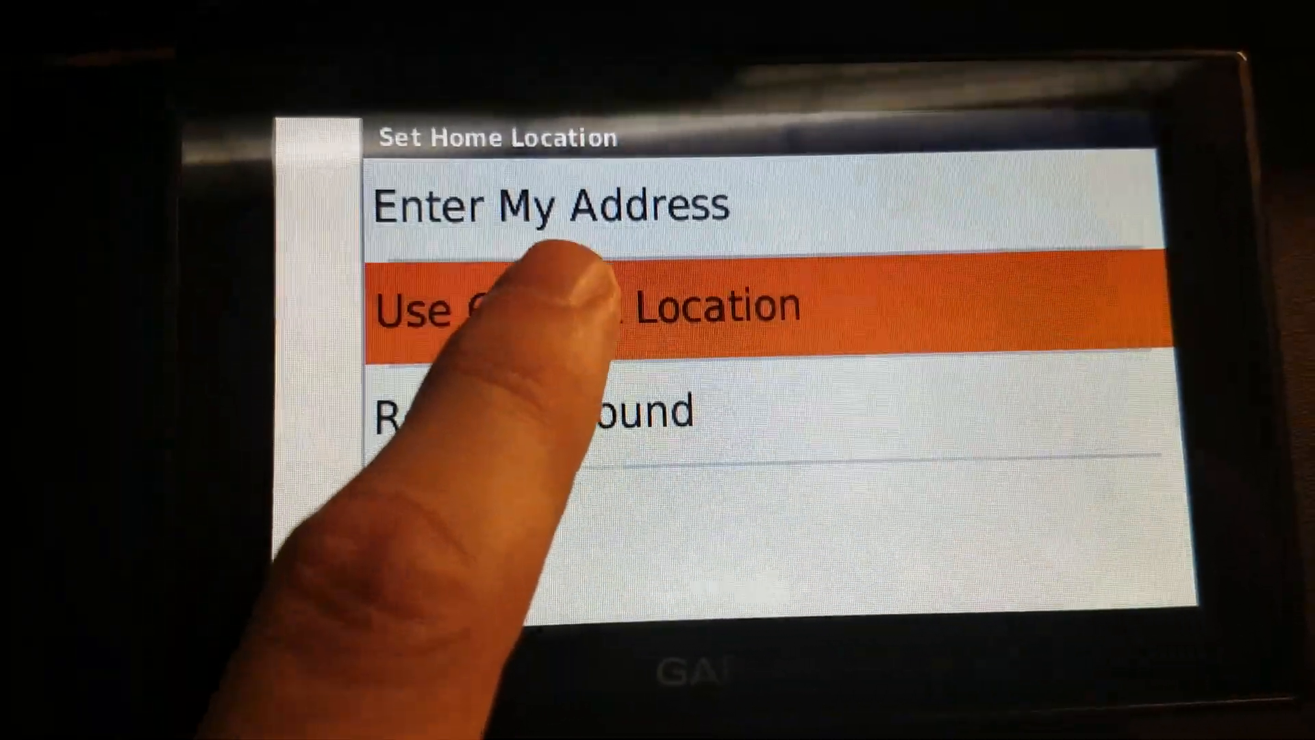
left_click(587, 304)
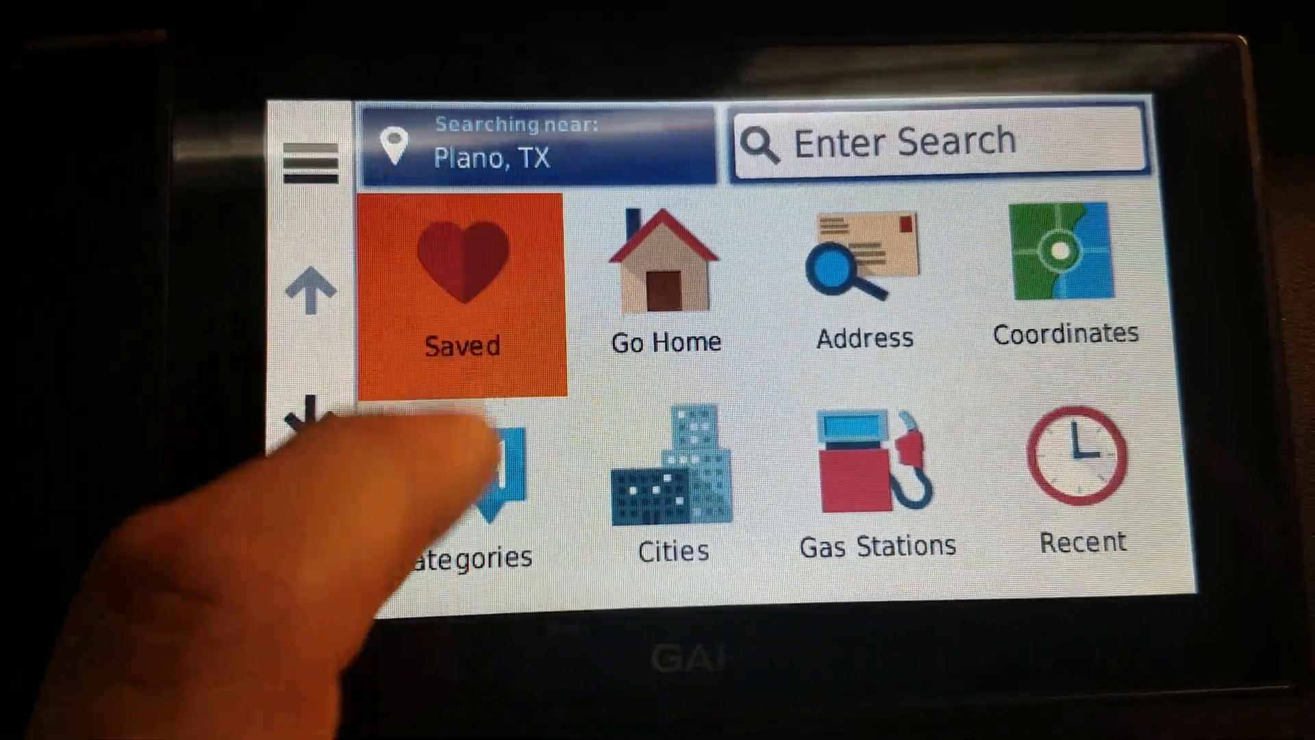
left_click(664, 277)
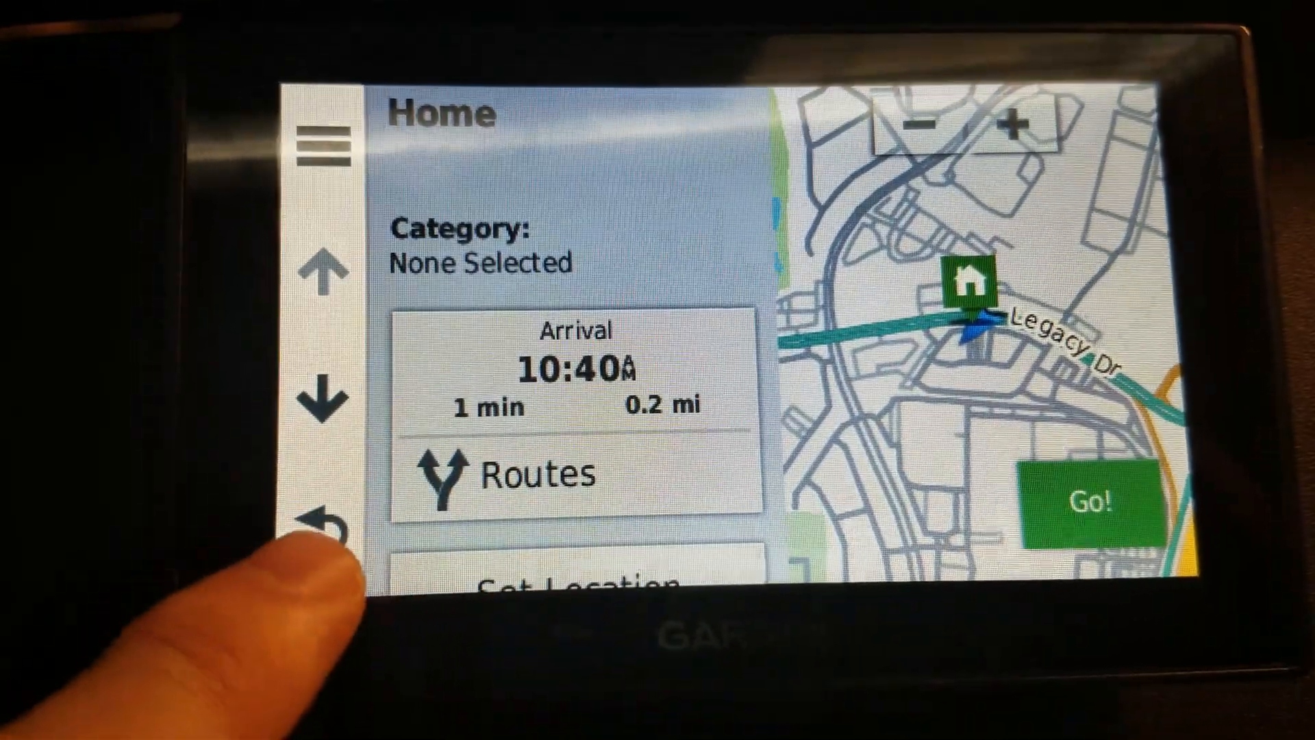
left_click(323, 516)
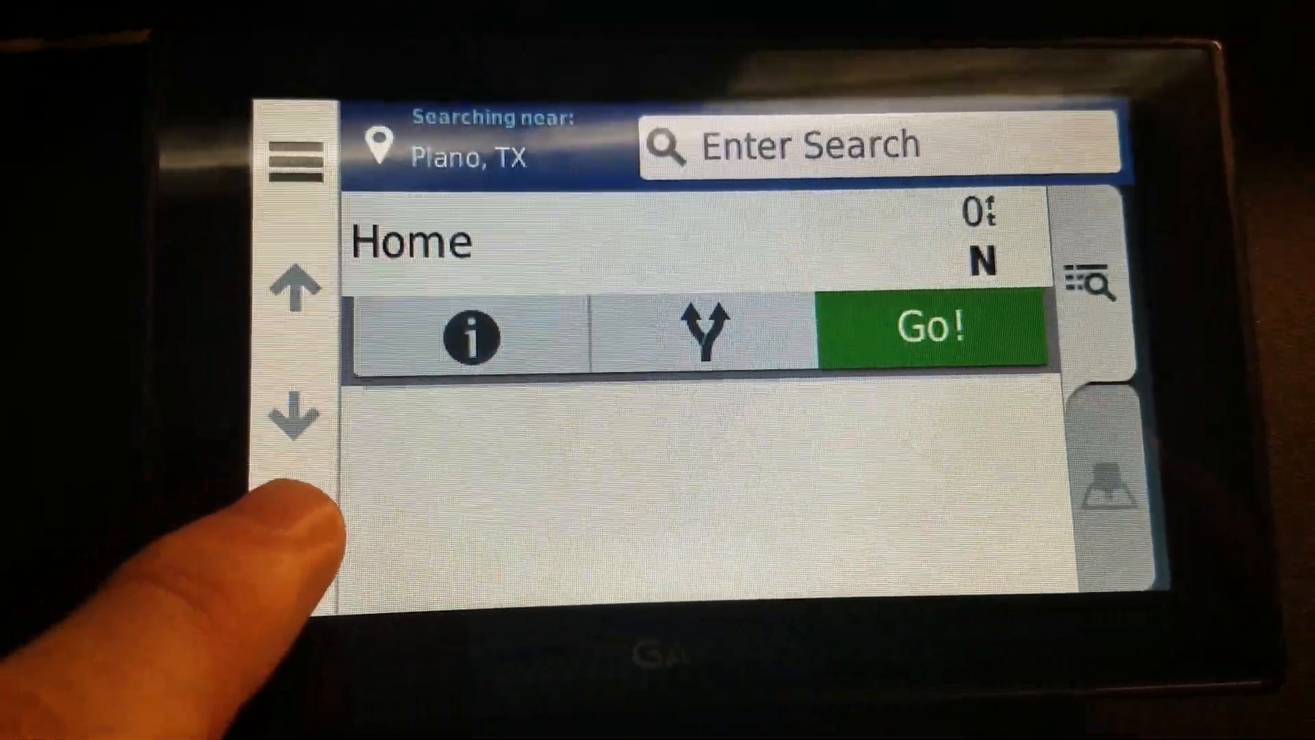